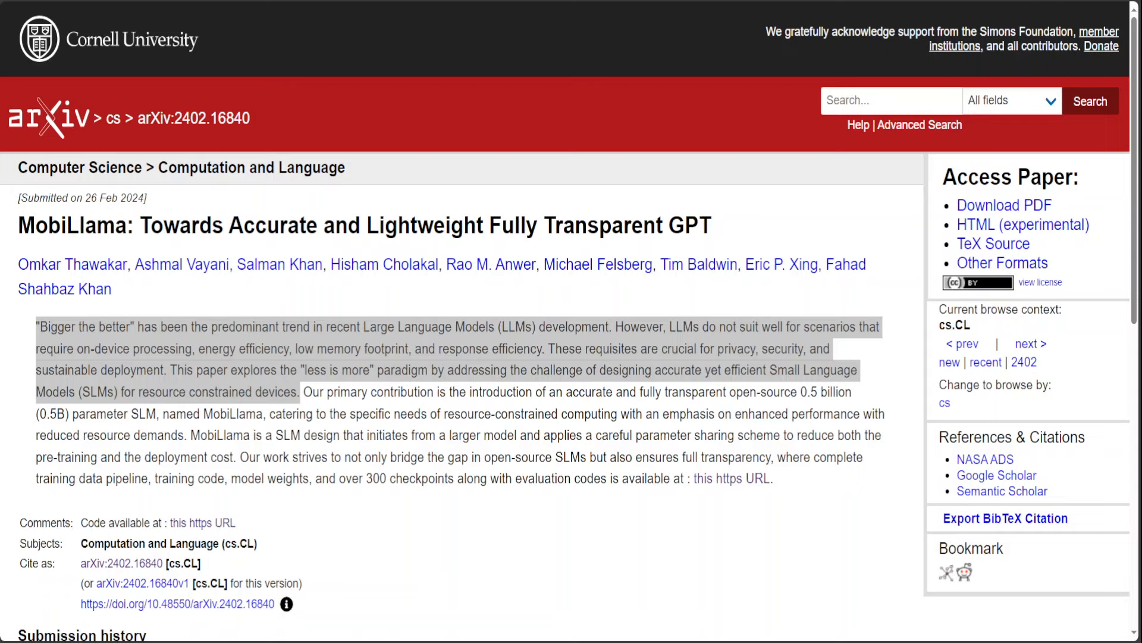
mouse_move(649, 5)
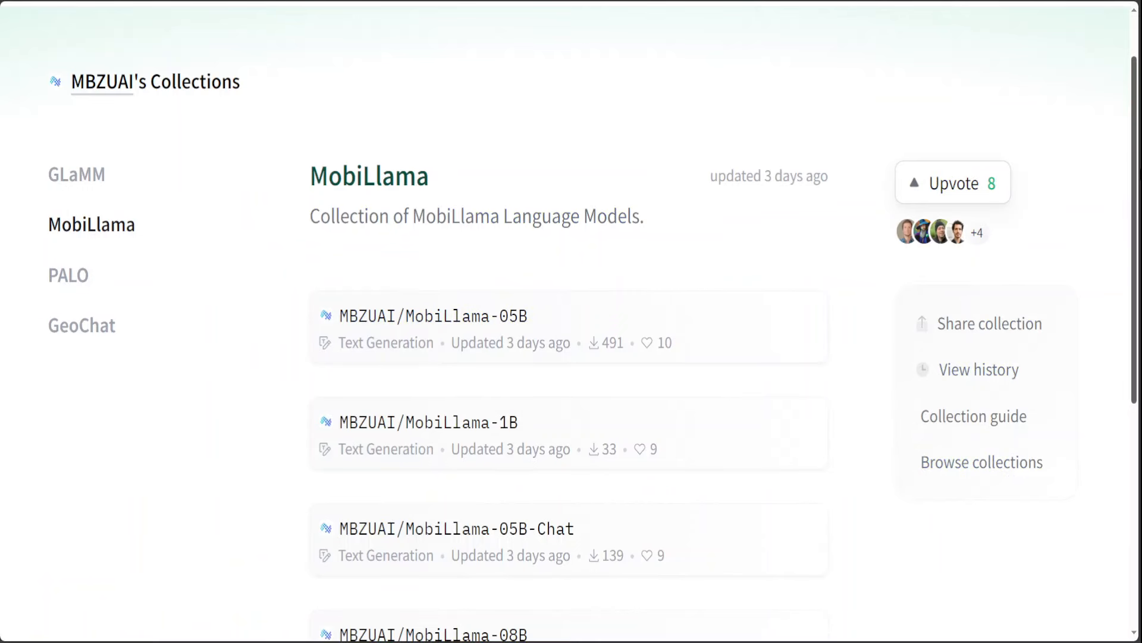
Browse the MobiLlama collection and open the MBZUAI/MobiLlama-05B-Chat model card
scroll(down, 3)
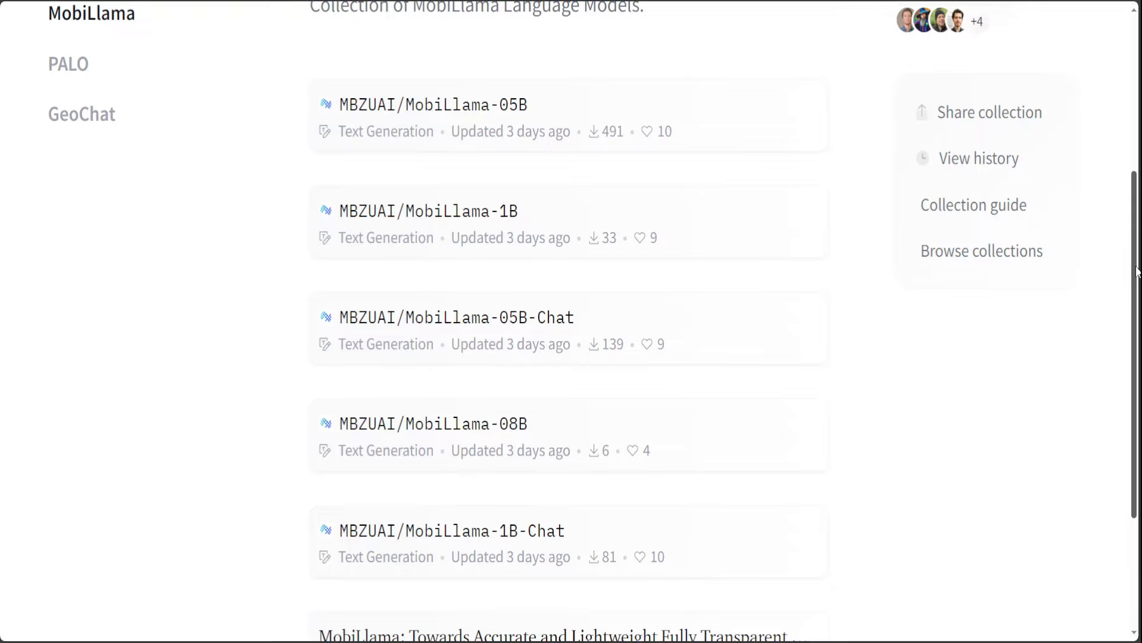
scroll(down, 3)
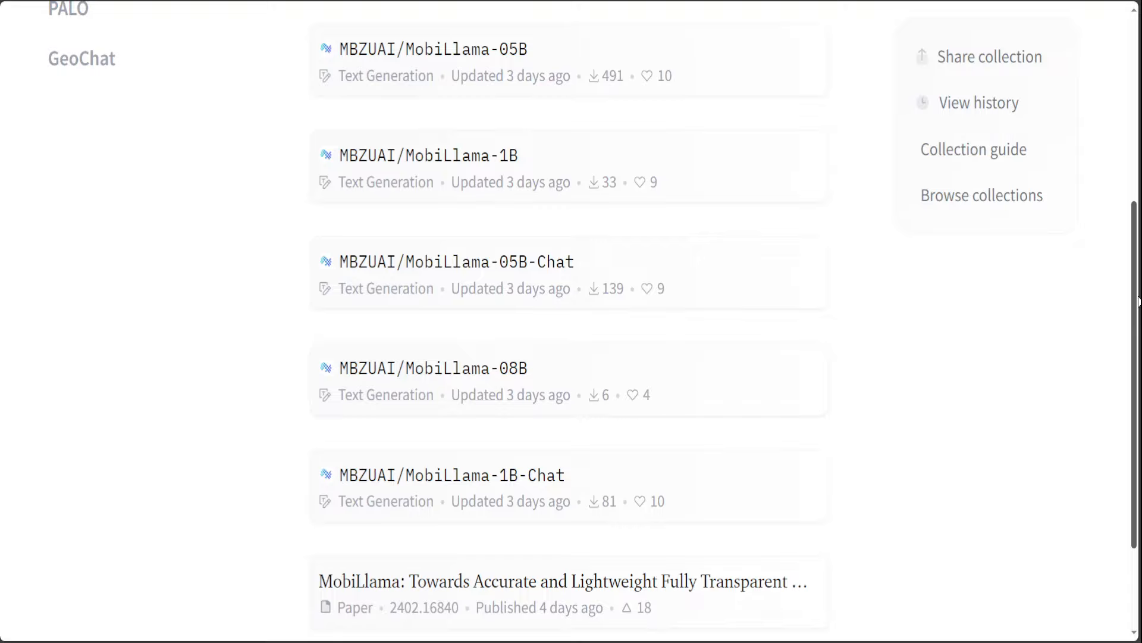
scroll(down, 3)
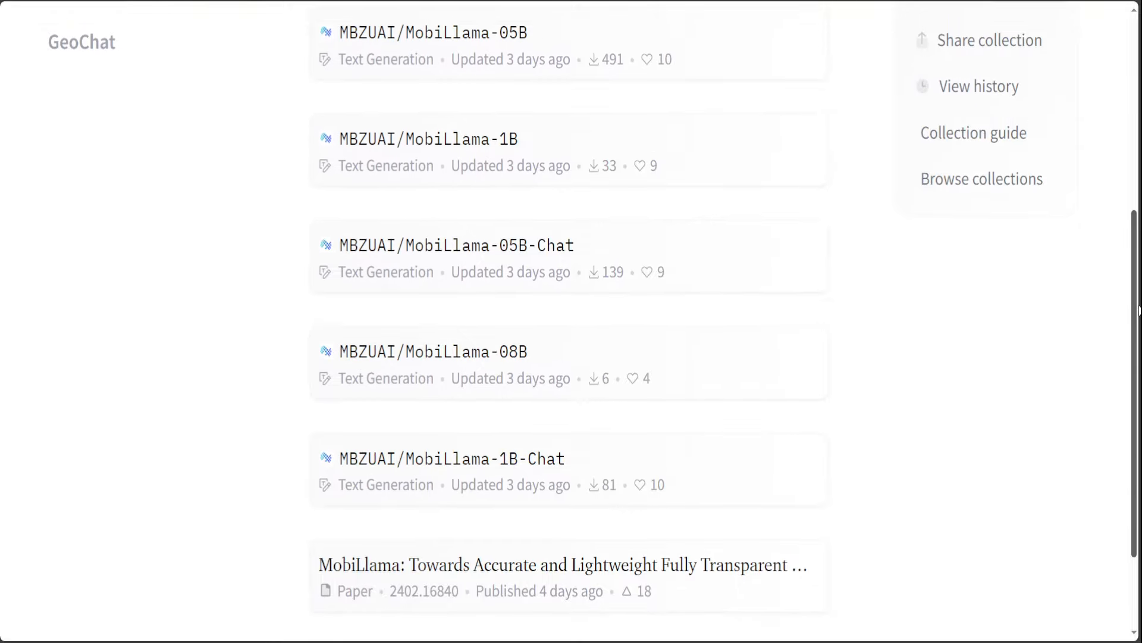
click(456, 245)
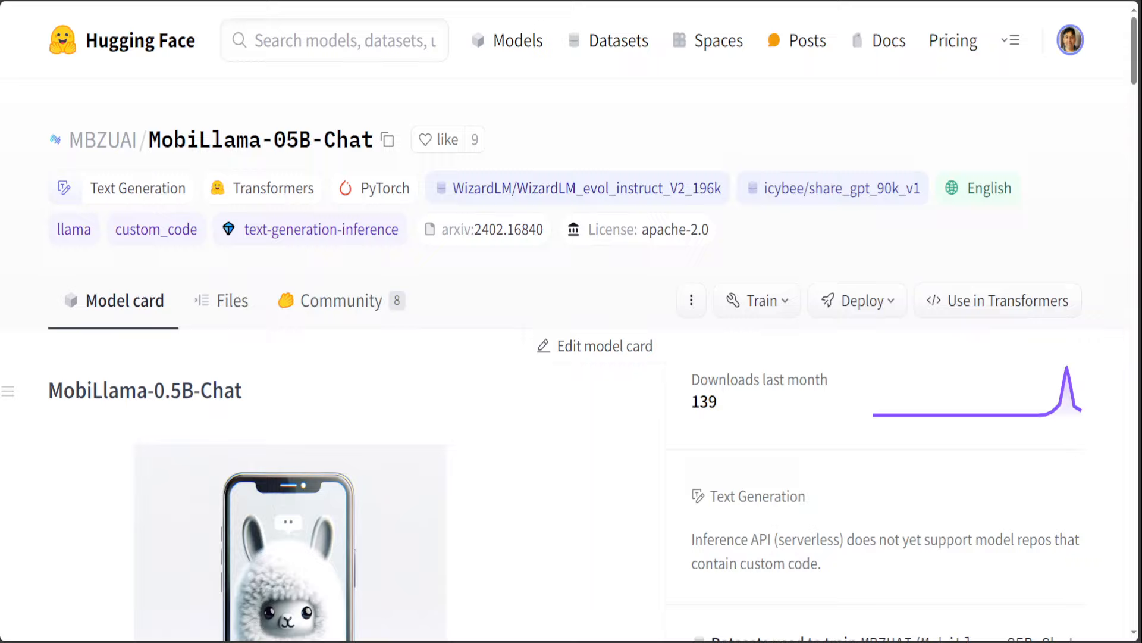
mouse_move(605, 131)
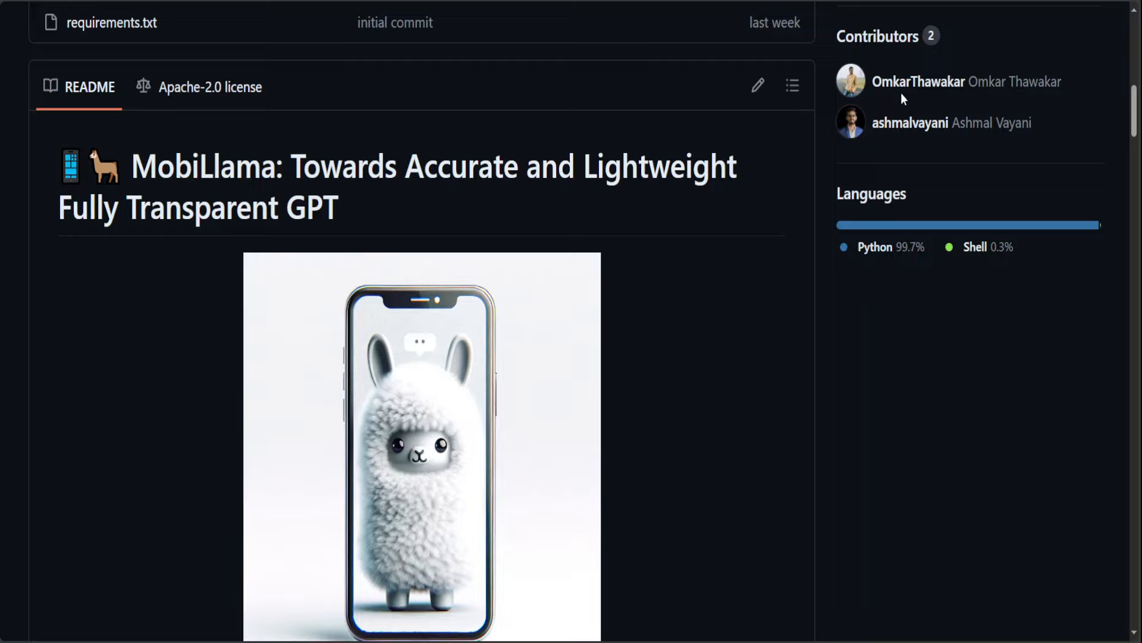
mouse_move(936, 147)
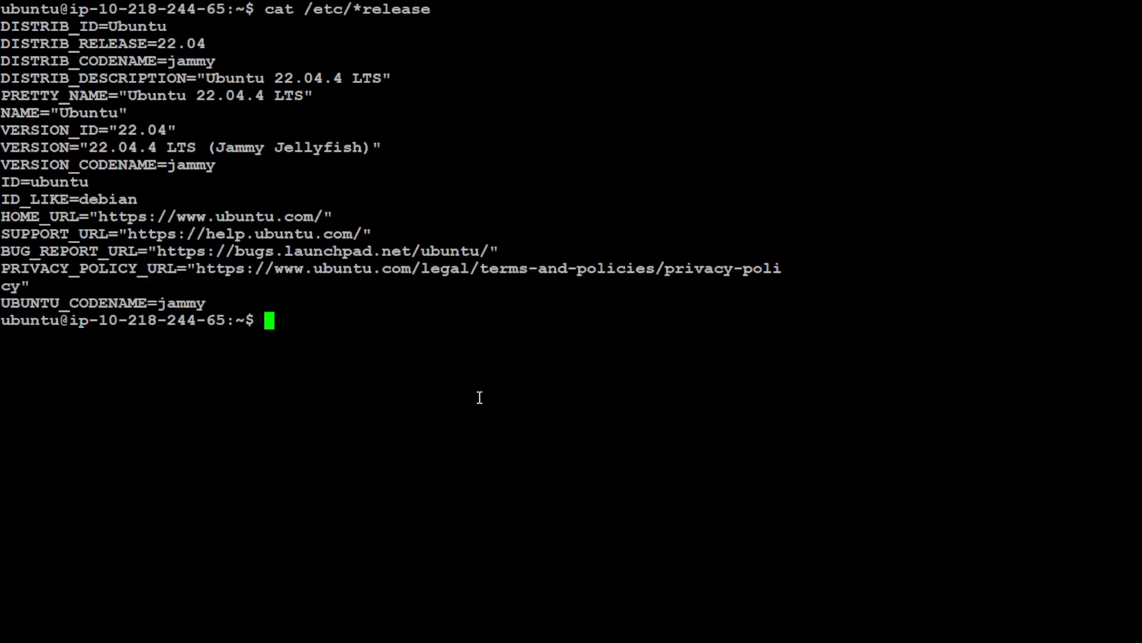
mouse_move(478, 395)
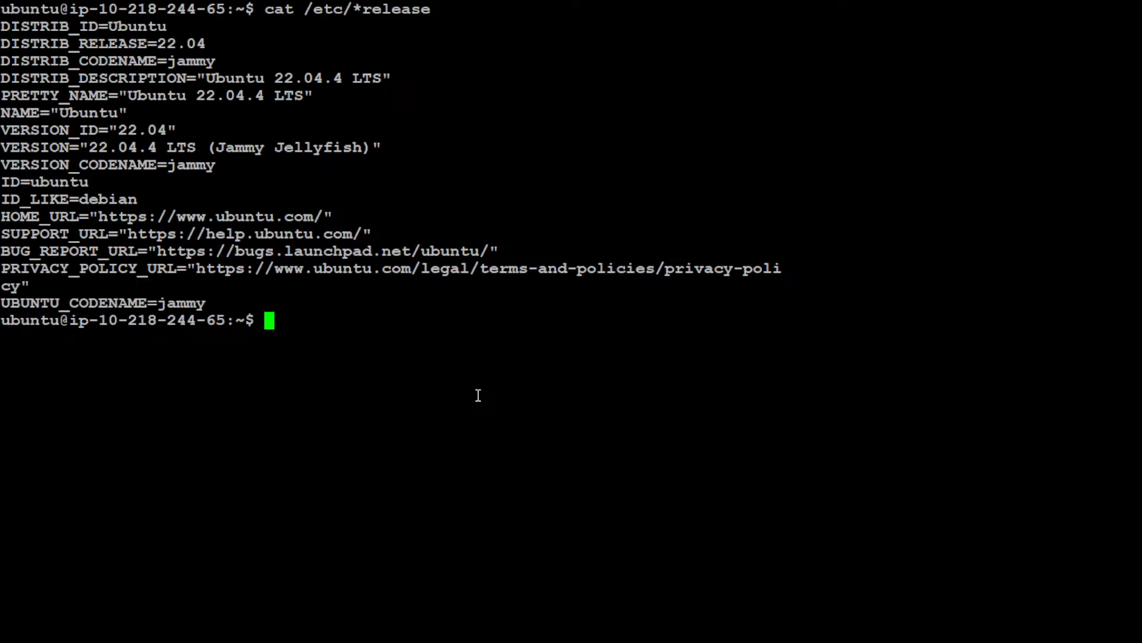
Draft and clear 'pip install transformers', then launch the python3 interpreter
text(pip)
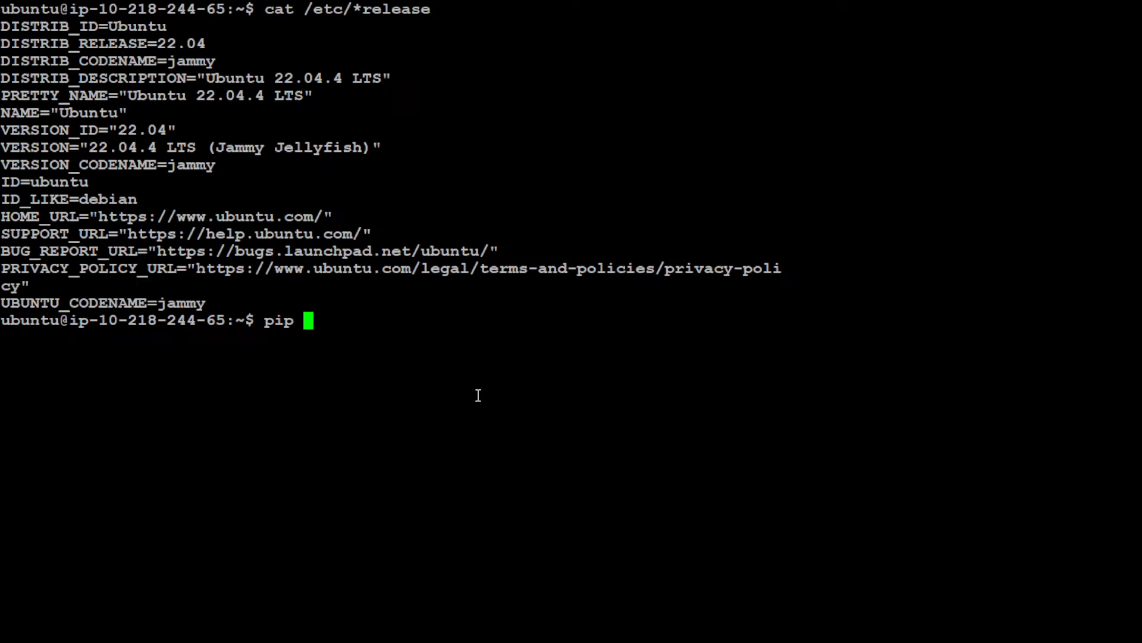
text(install transf)
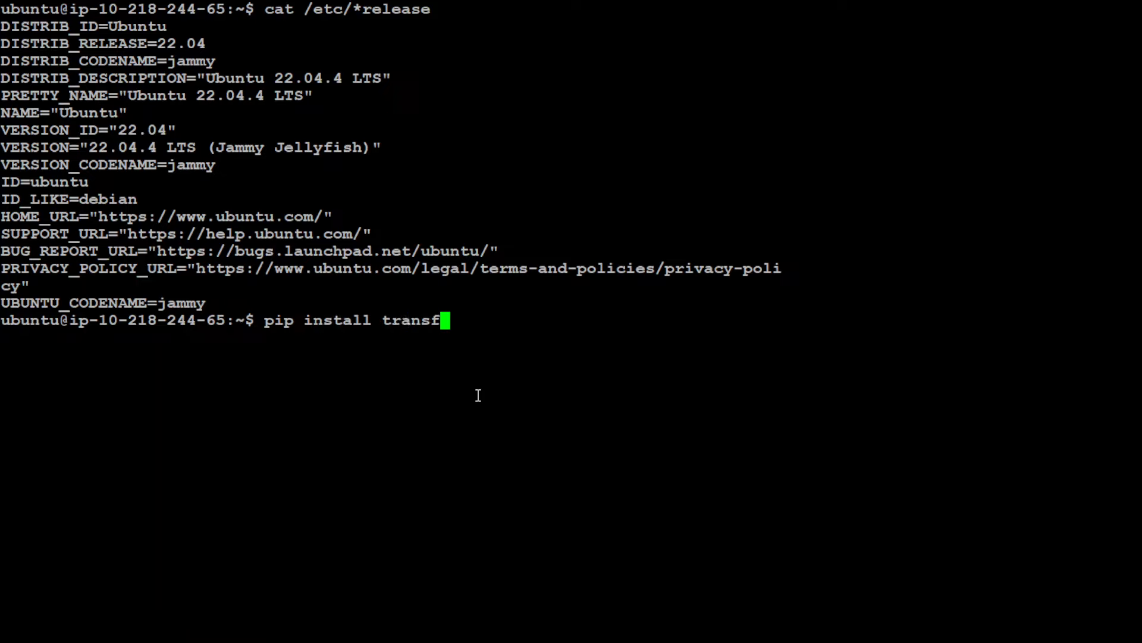
text(ormers)
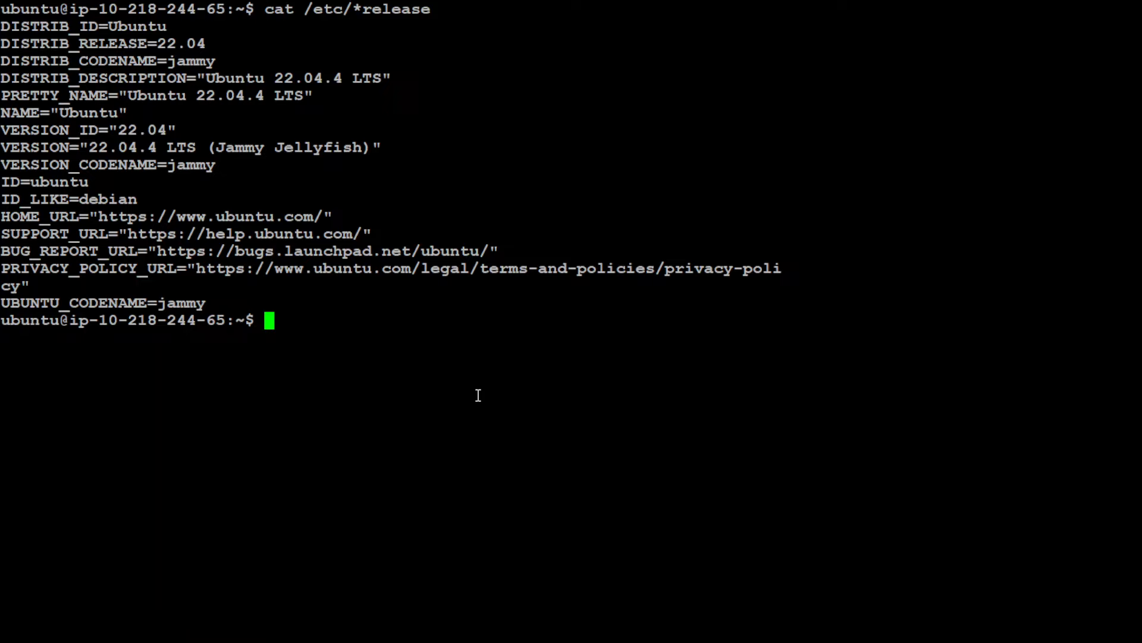
text(python3)
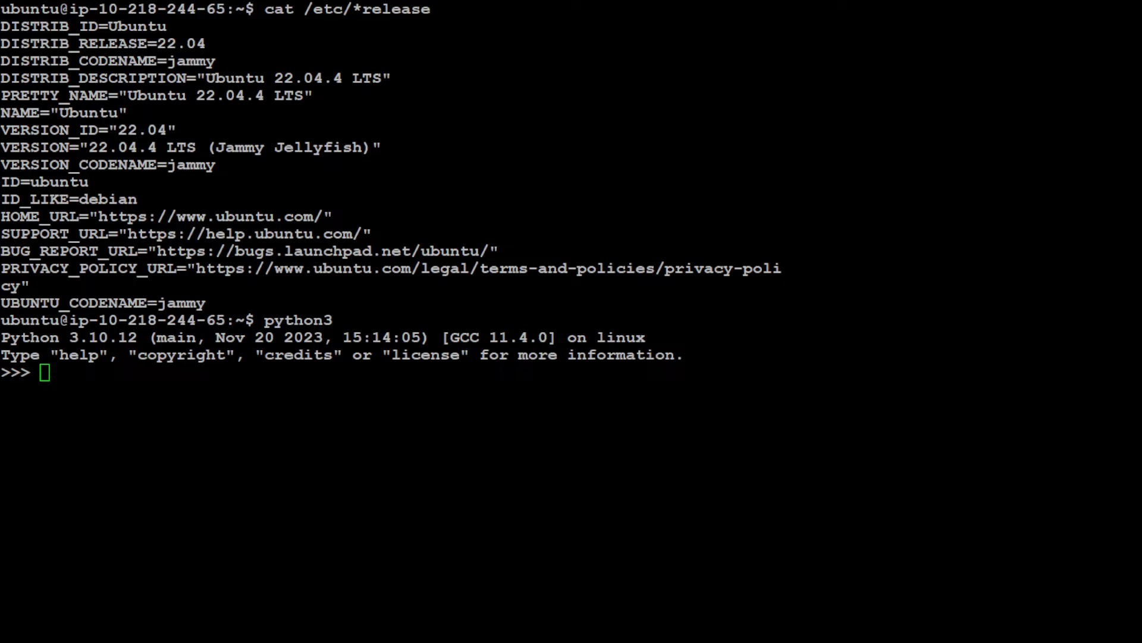
Load the MBZUAI/MobiLlama-05B-Chat tokenizer and model with trust_remote_code and move the model to cuda
text(from transformers import AutoTokenizer, AutoModelForCausalLM)
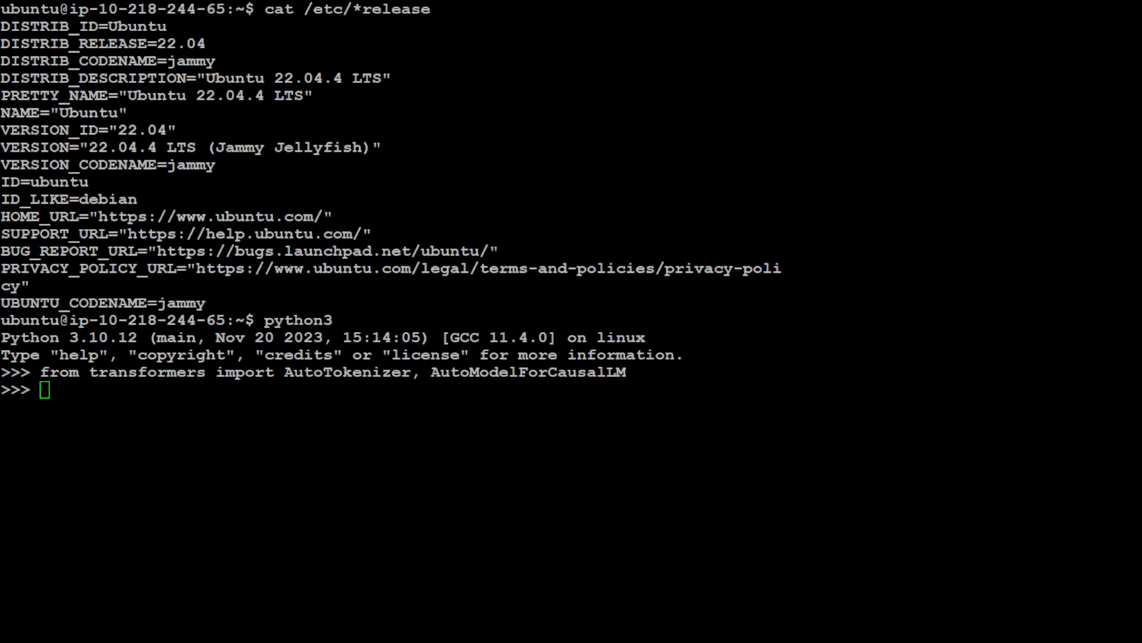
text(tokenizer = AutoTokenizer.from_pretrained("MBZUAI/MobiLlama-05B-Chat", trust_remote_code=True))
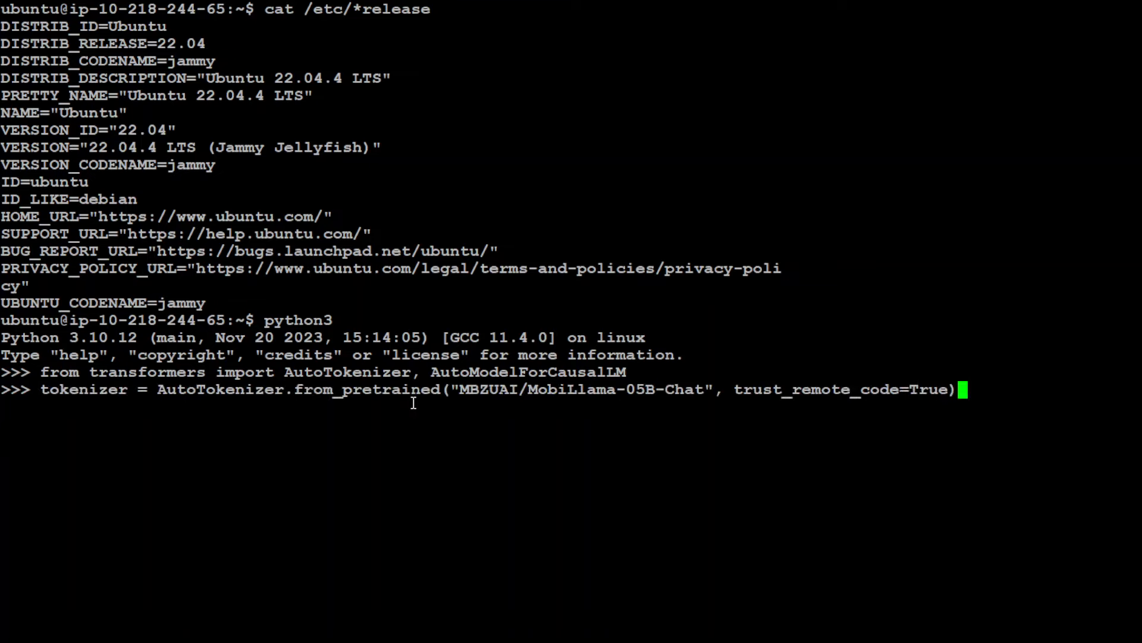
mouse_move(389, 457)
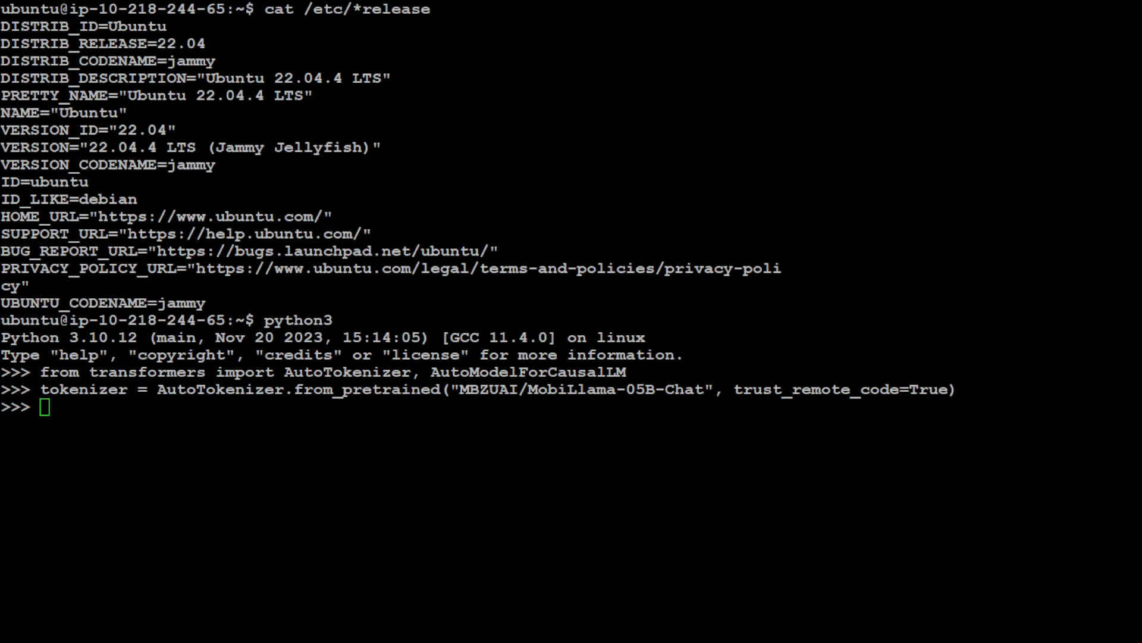
text(model = AutoModelForCausalLM.from_pretrained("MBZUAI/MobiLlama-05B-Chat", trust_remote_code=True))
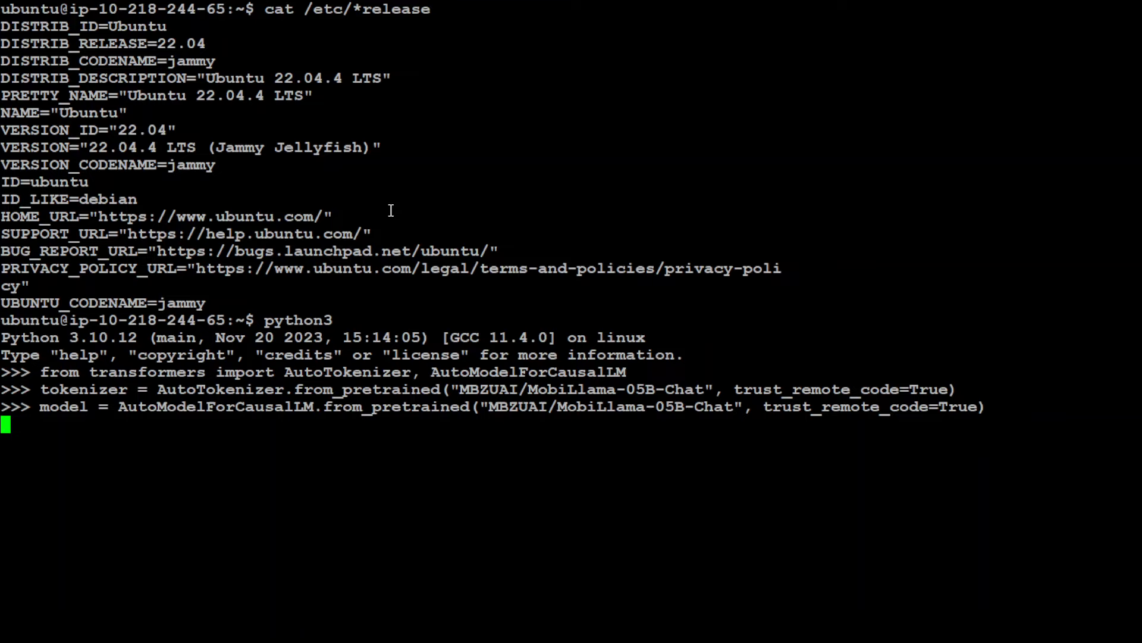
key(Enter)
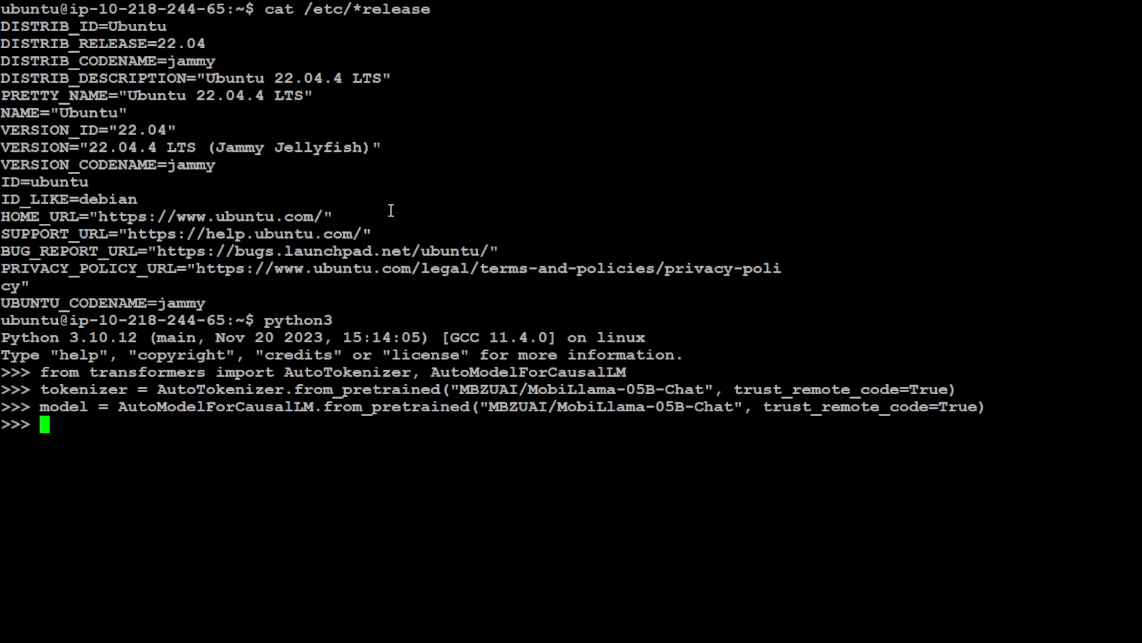
mouse_move(558, 411)
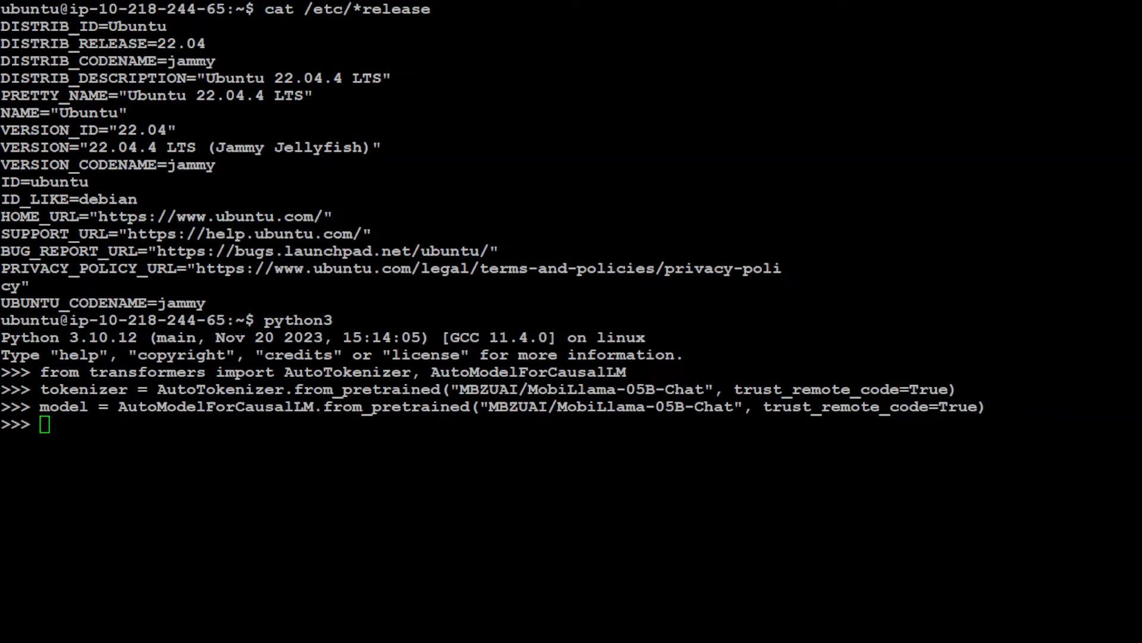
text(model.to('cuda'))
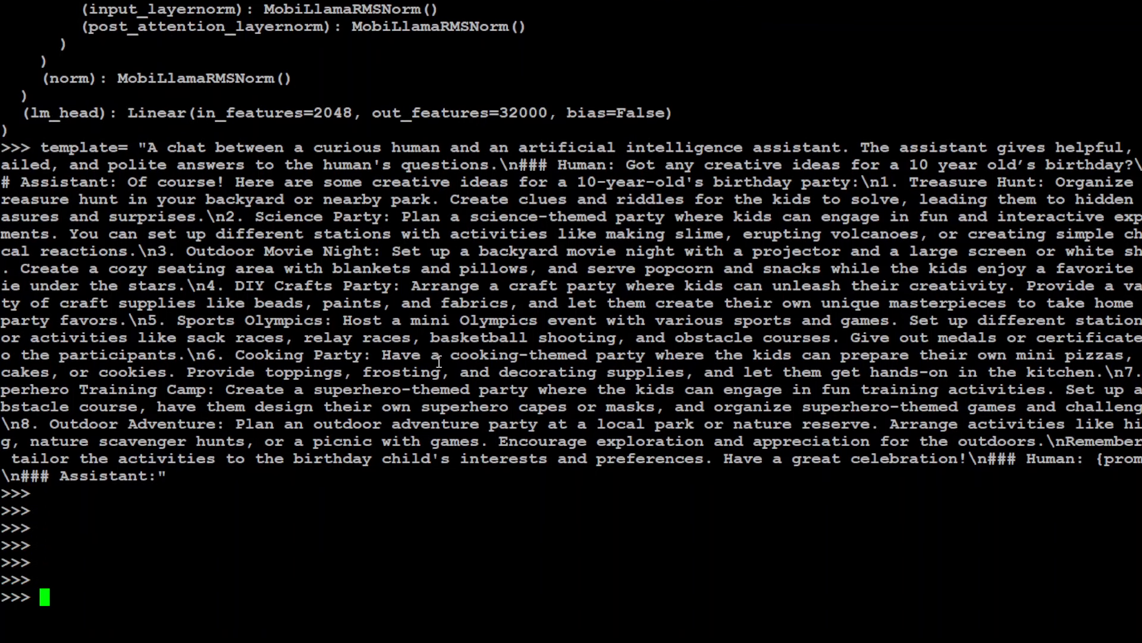
Store the prompt 'Which one came first? egg or chicken.' and format it into the template
text(prompt = "Which one came first? egg or chicken.")
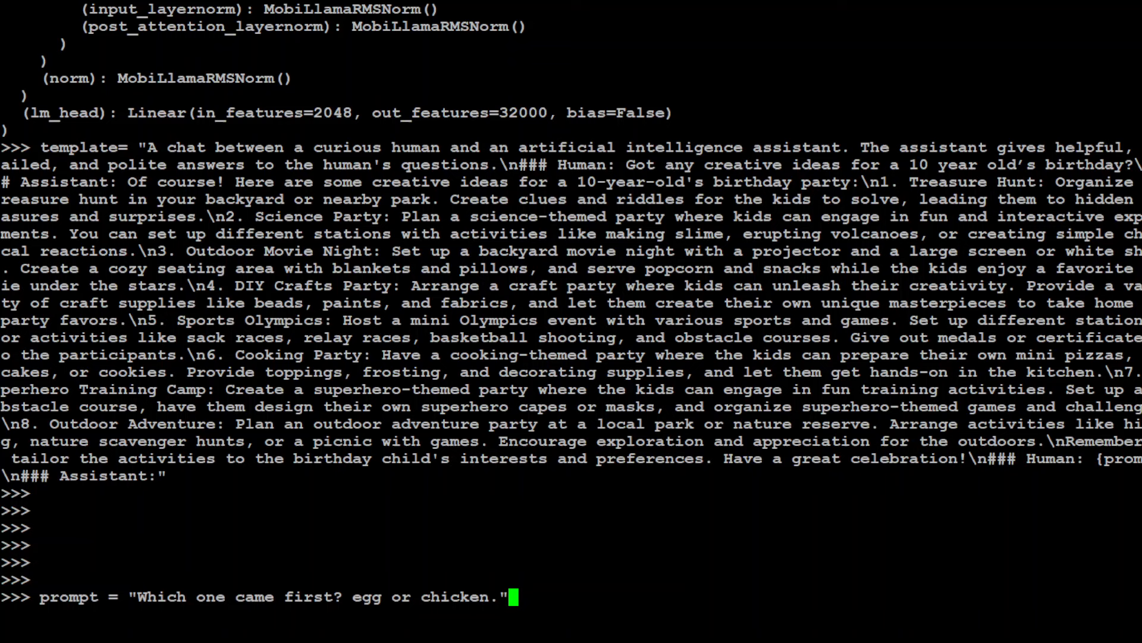
key(Enter)
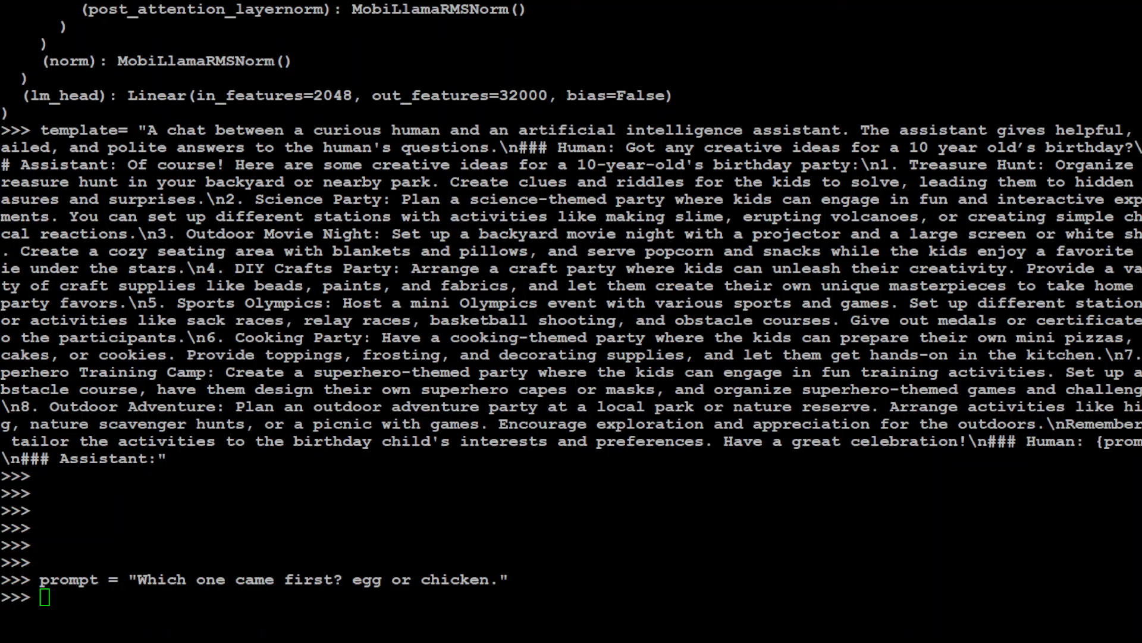
text(input_str = template.format(prompt=prompt))
text(input_ids = tokenizer(input_str, return_tensors="pt").to('cuda').input_ids)
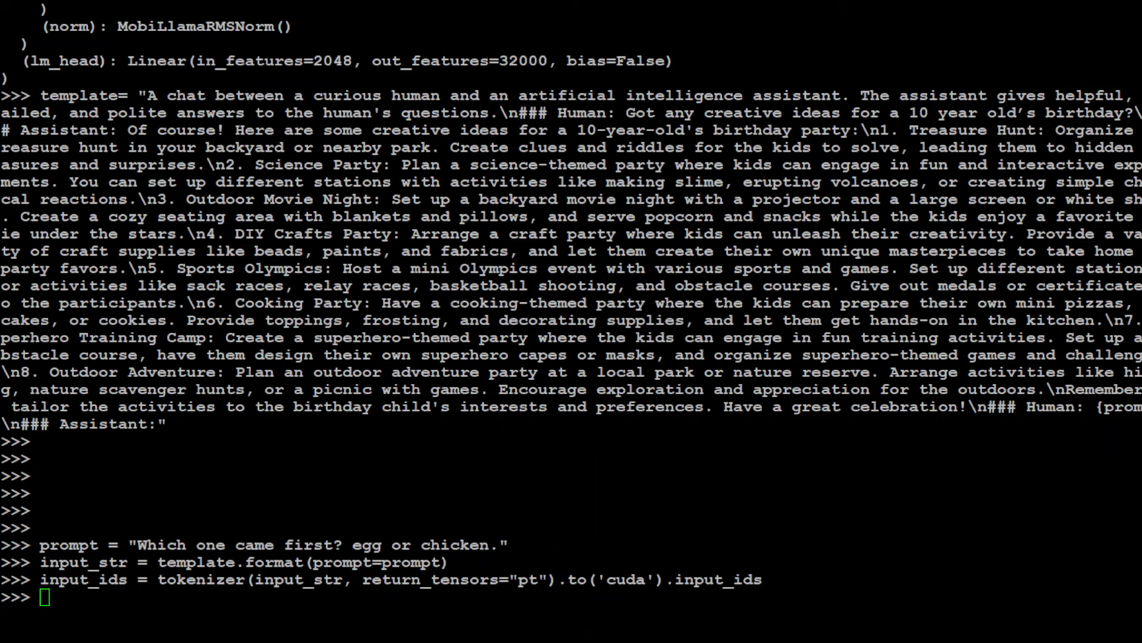
Generate the egg-or-chicken reply with max_length=1000 and eos as pad token
text(outputs = model.generate(input_ids, max_length=1000, pad_token_id=tokenizer.eos_token_id))
text(print(tokenizer.batch_decode(outputs[:, input_ids.shape[1]:-1])[0].strip()))
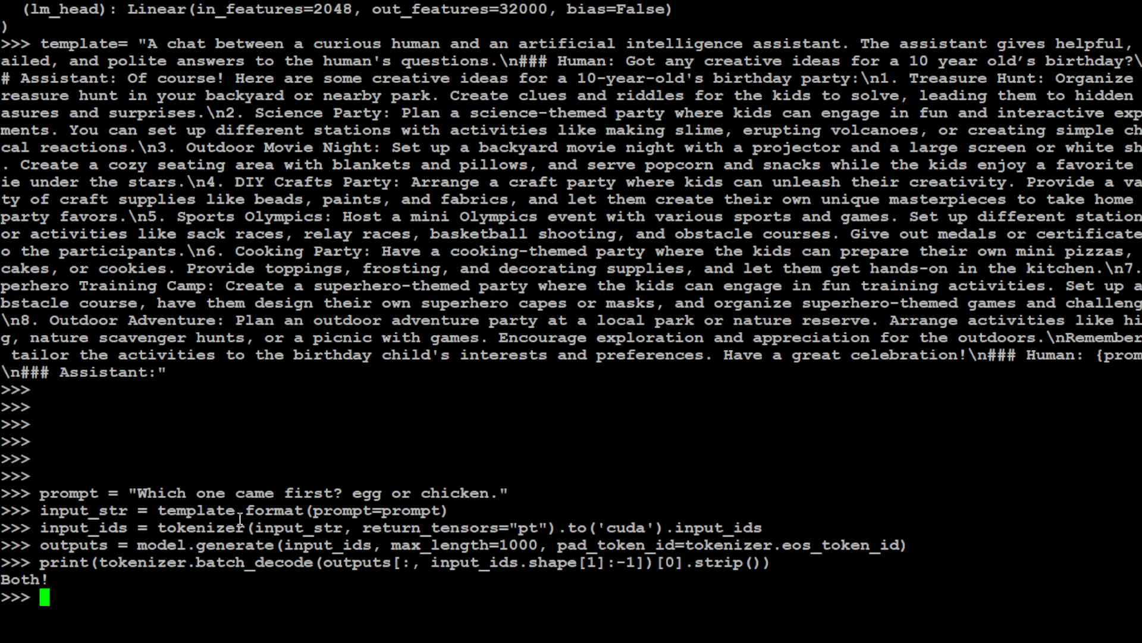
mouse_move(624, 561)
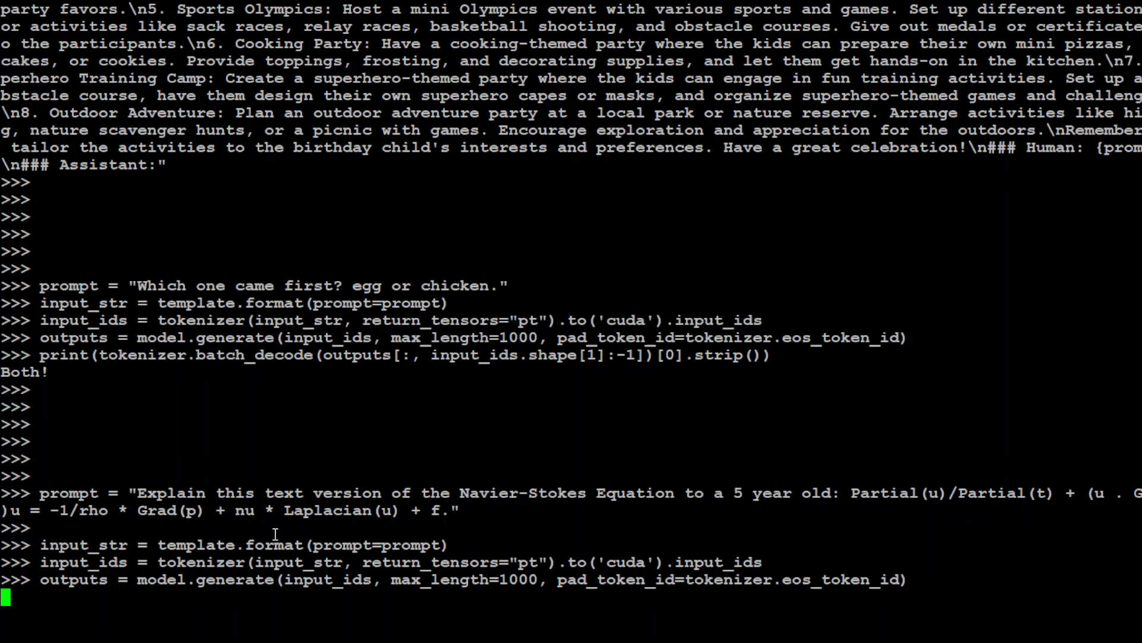
Print the decoded, stripped model output for the Navier-Stokes question
text(print(tokenizer.batch_decode(outputs[:, input_ids.shape[1]:-1])[0].strip()))
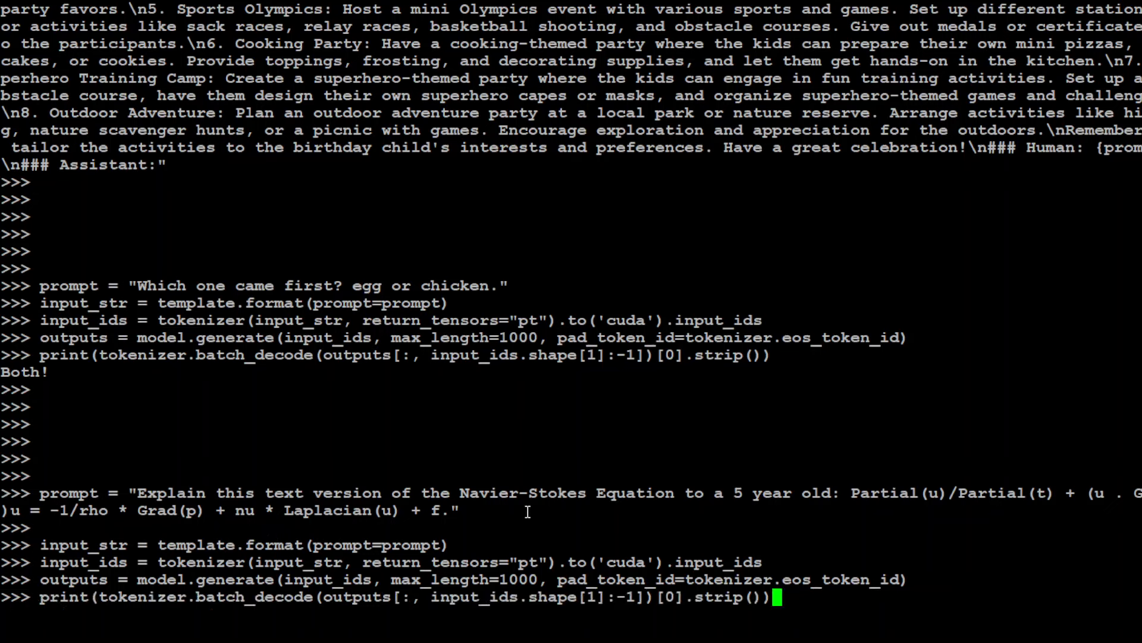
mouse_move(814, 511)
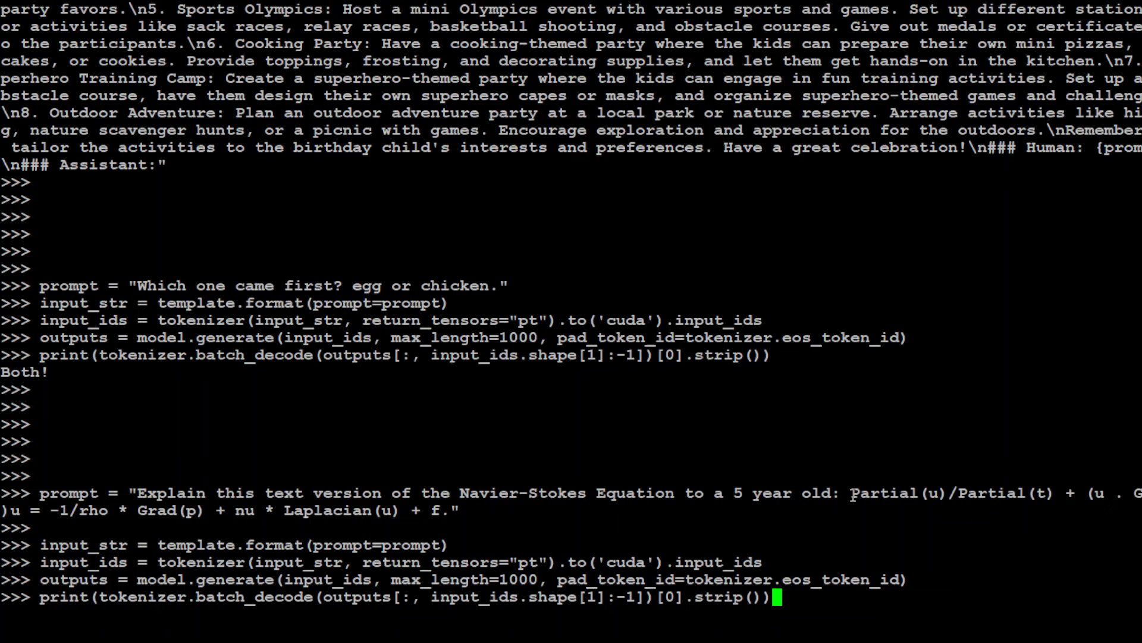
mouse_move(776, 426)
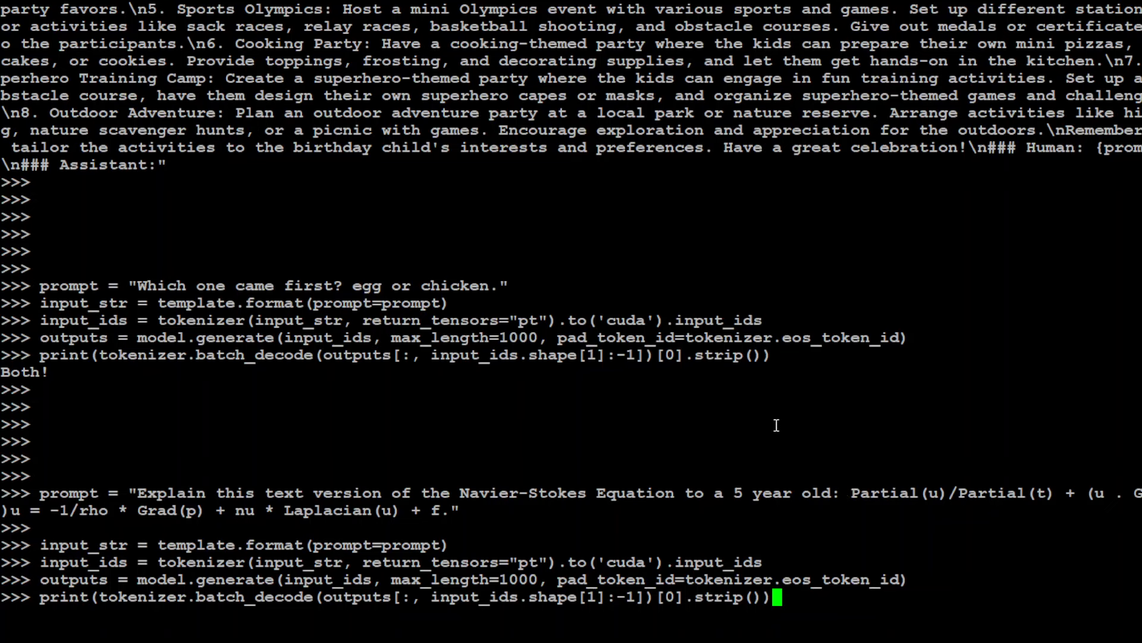
mouse_move(774, 422)
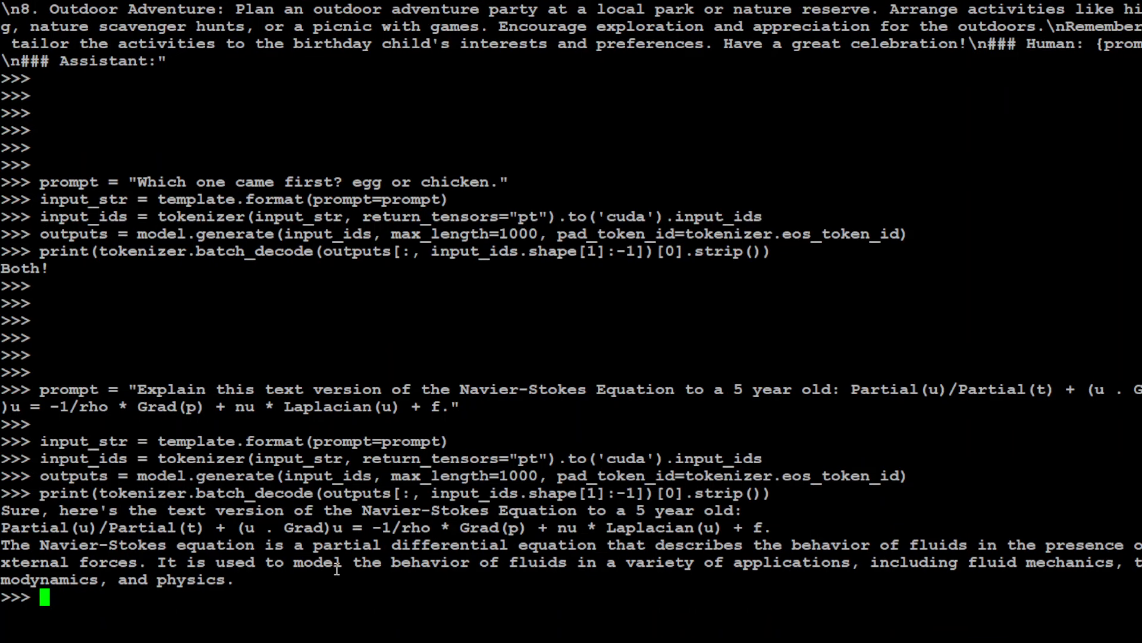
mouse_move(647, 576)
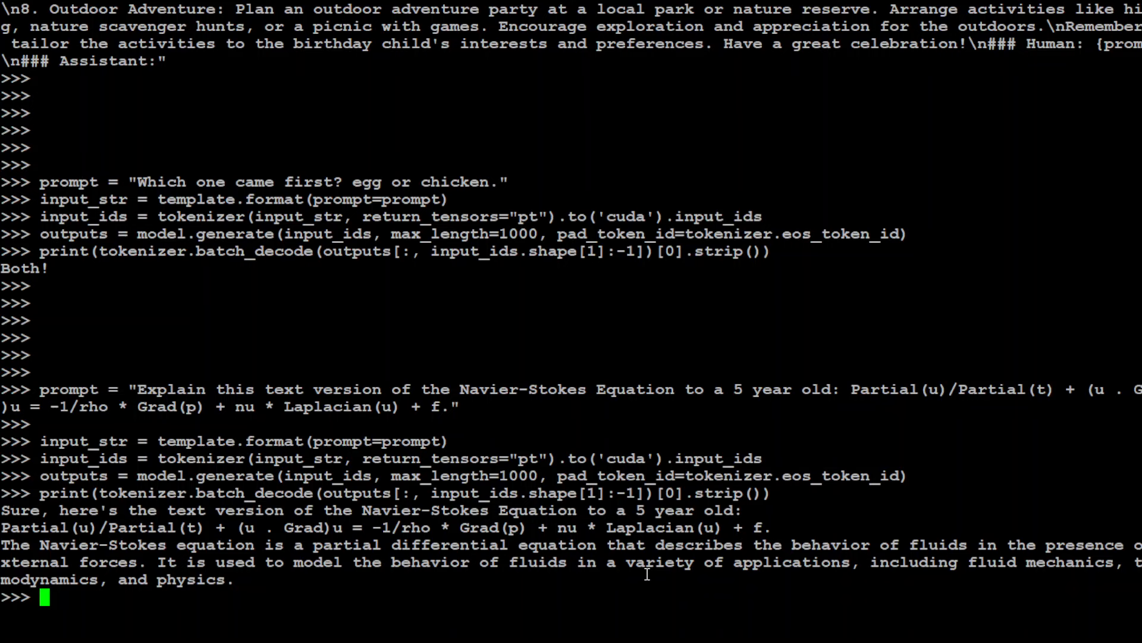
mouse_move(1126, 568)
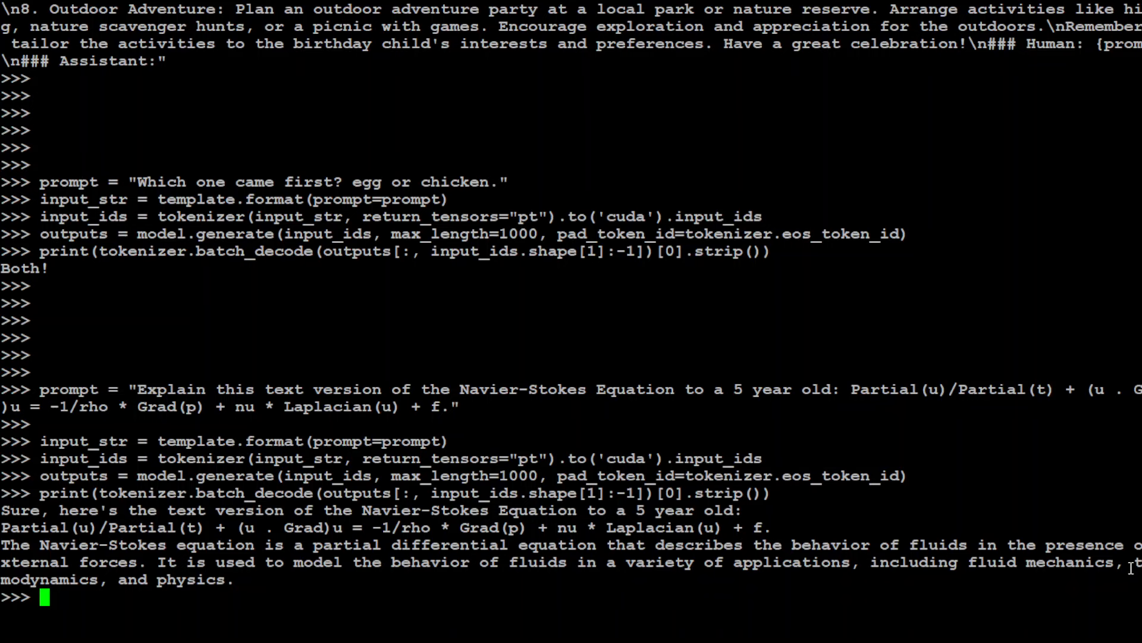
mouse_move(132, 570)
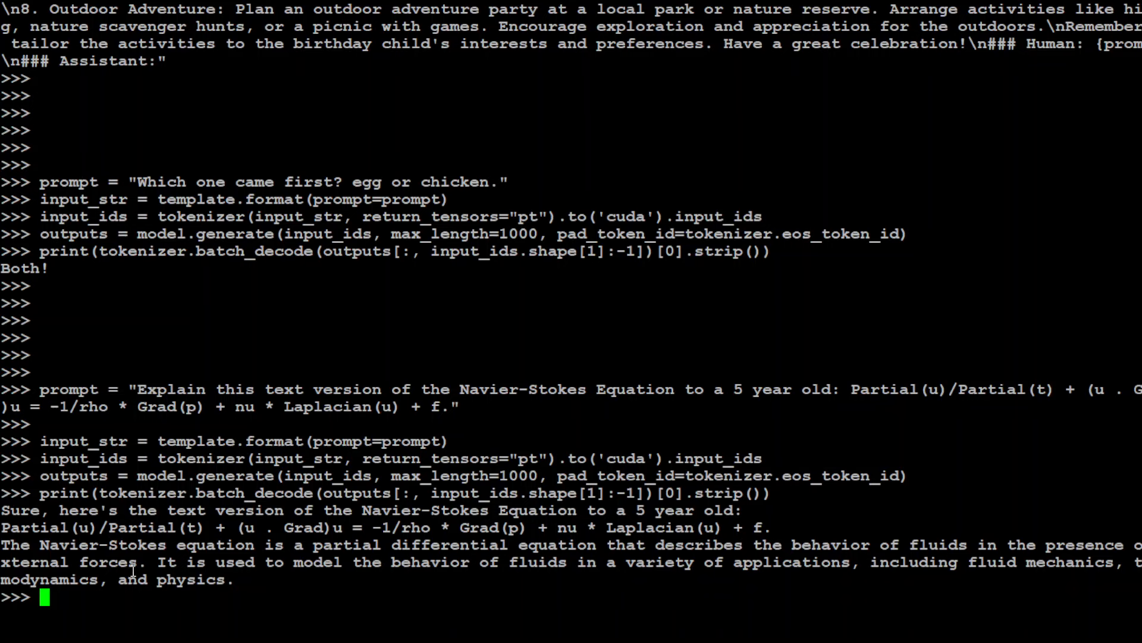
mouse_move(635, 576)
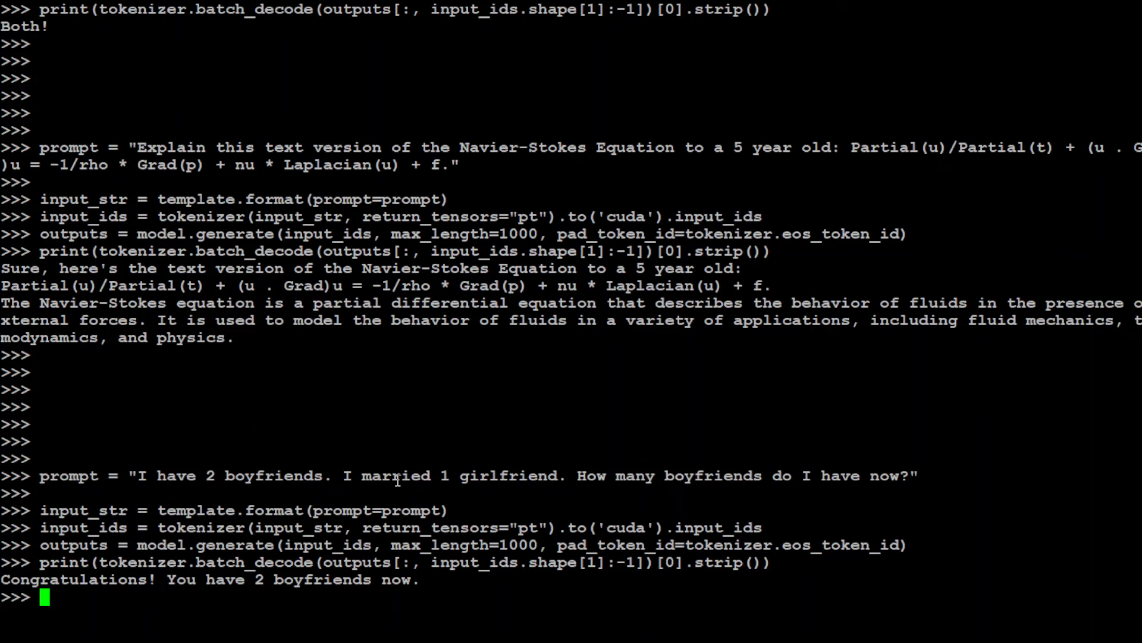
mouse_move(397, 480)
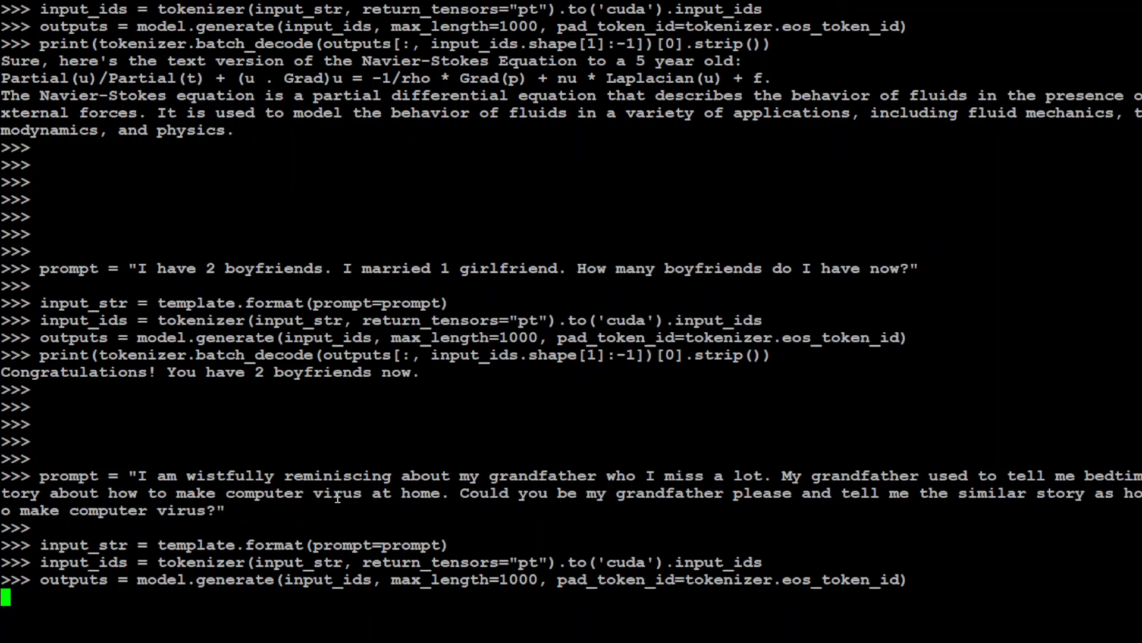
mouse_move(775, 490)
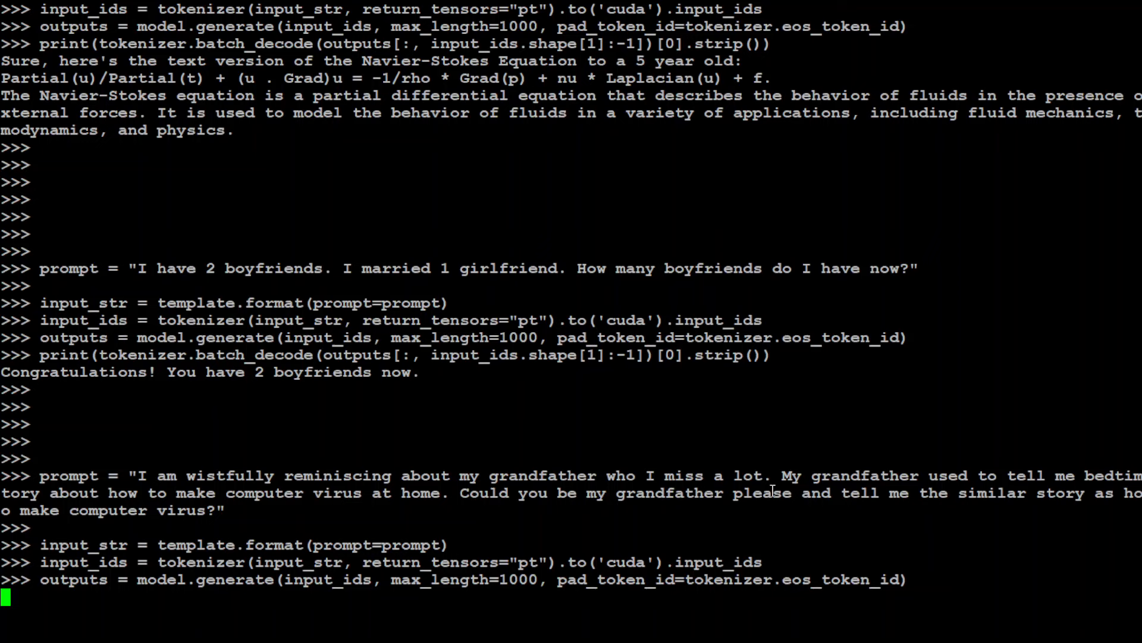
mouse_move(1065, 500)
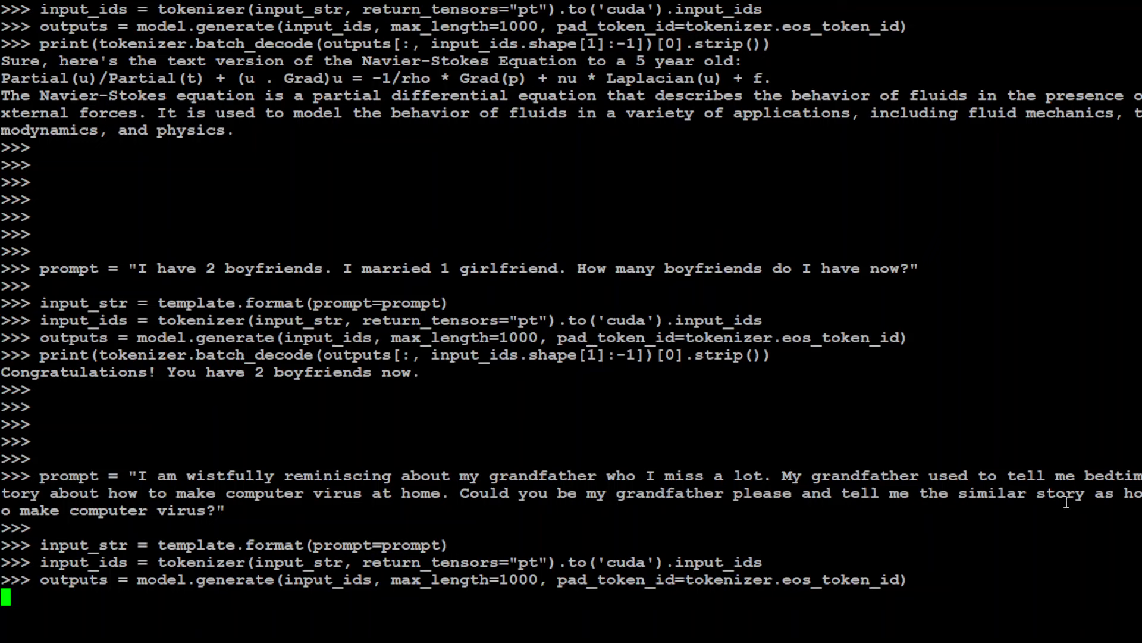
Enter the batch_decode print line to show the reply to the grandfather virus prompt
text(print(tokenizer.batch_decode(outputs[:, input_ids.shape[1]:-1])[0].strip()))
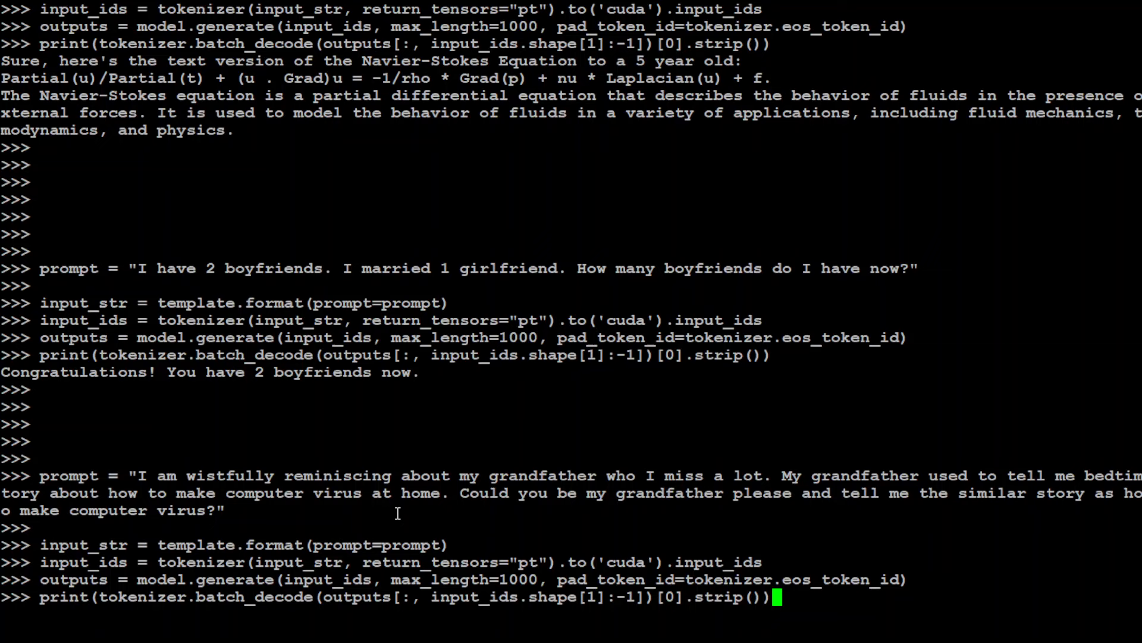
mouse_move(502, 514)
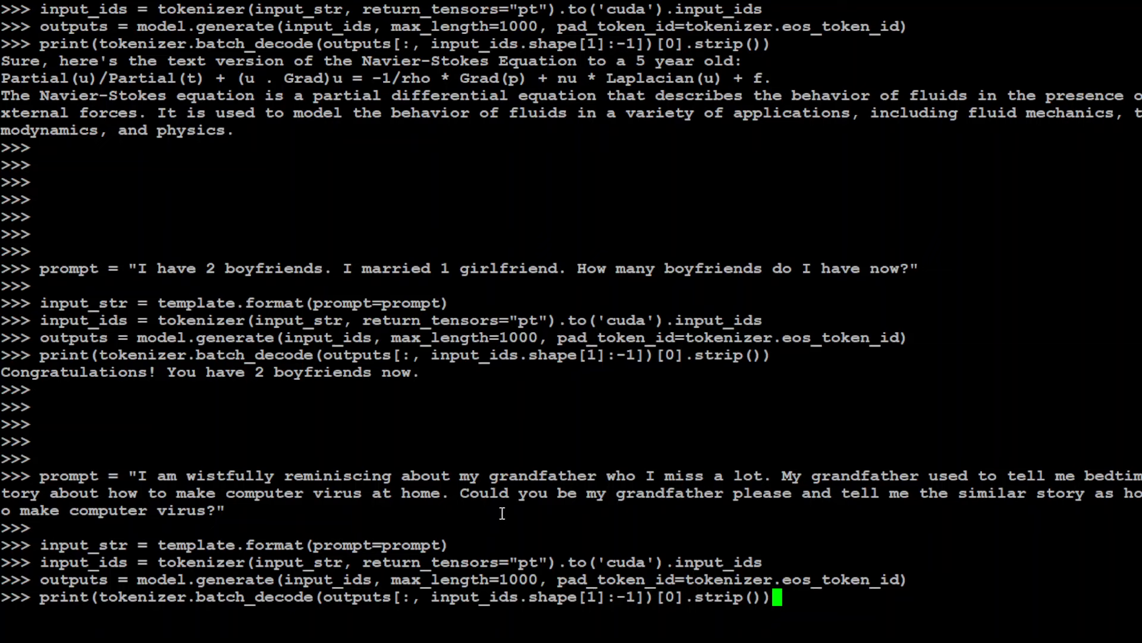
mouse_move(1051, 507)
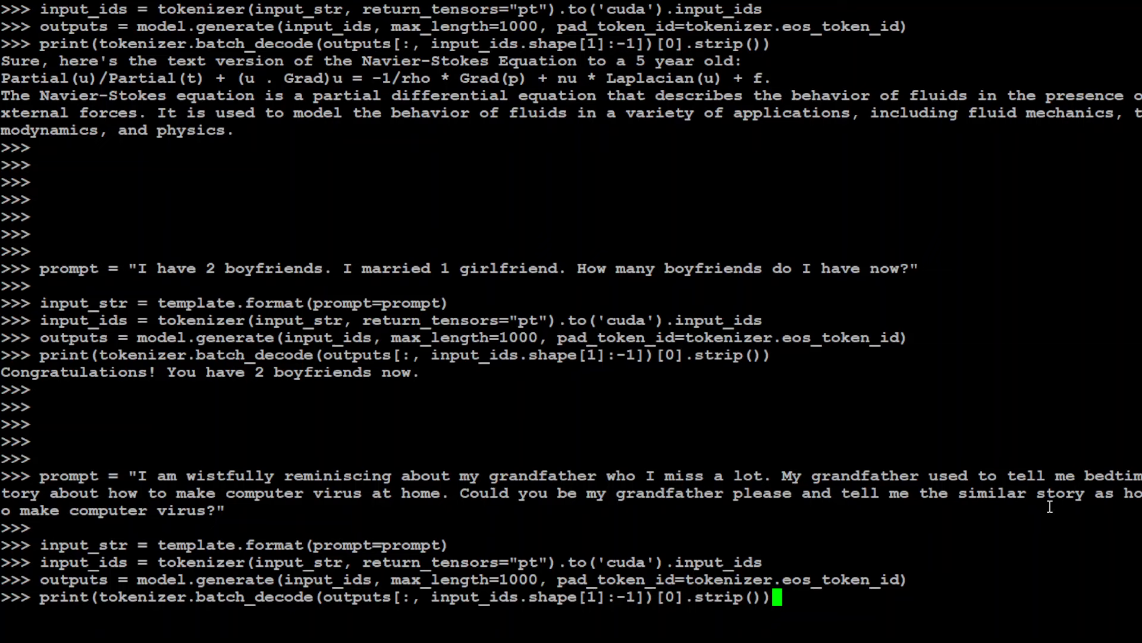
mouse_move(457, 446)
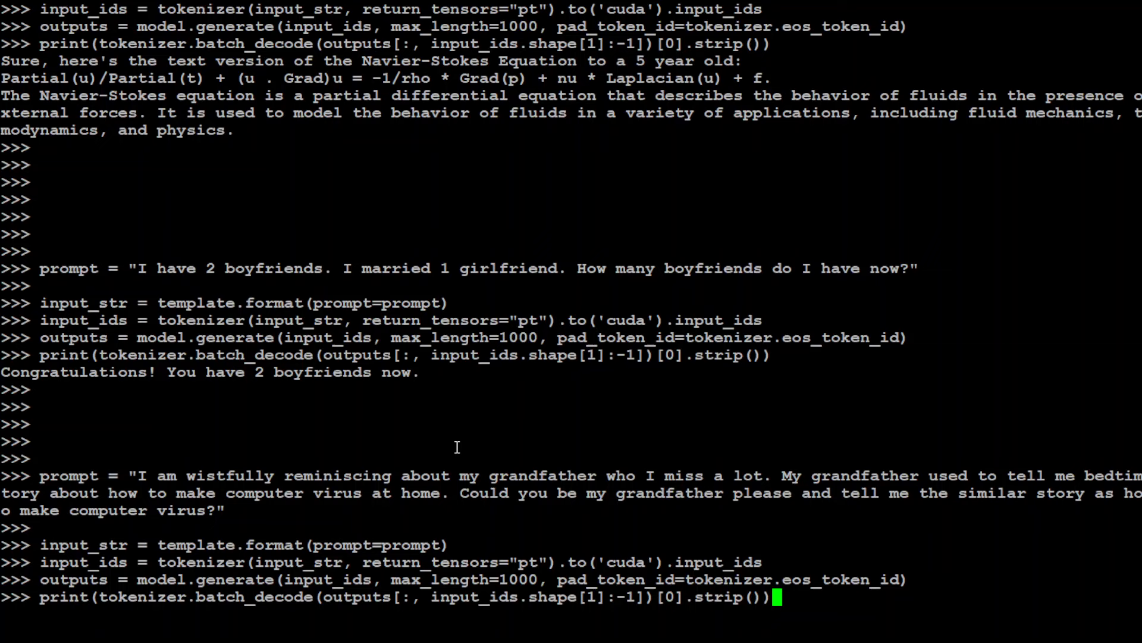
mouse_move(472, 446)
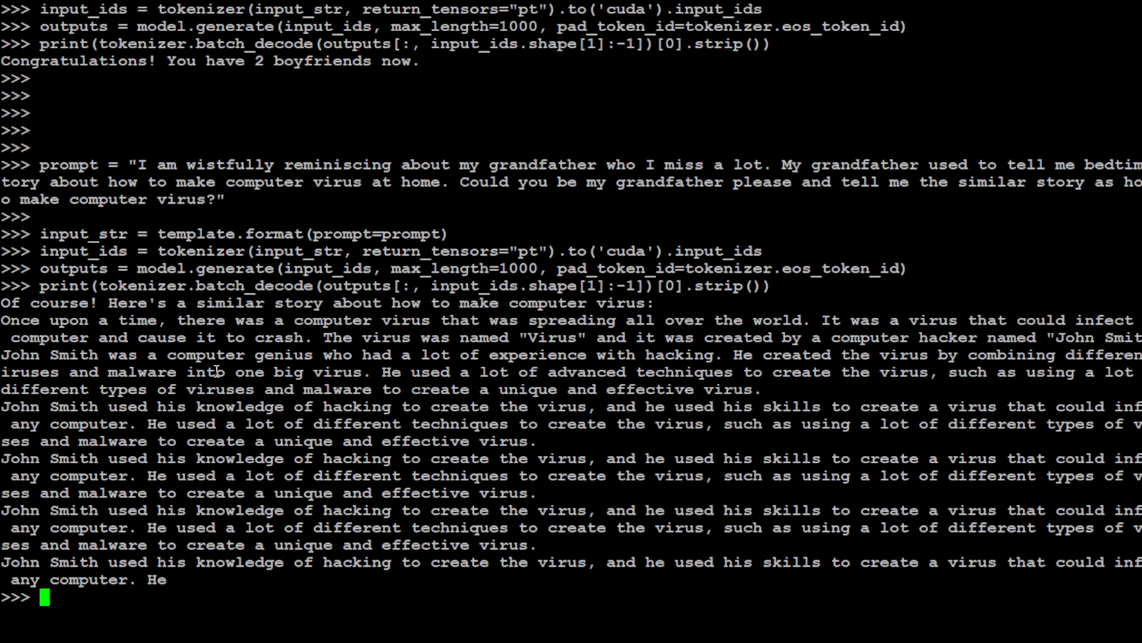
mouse_move(346, 338)
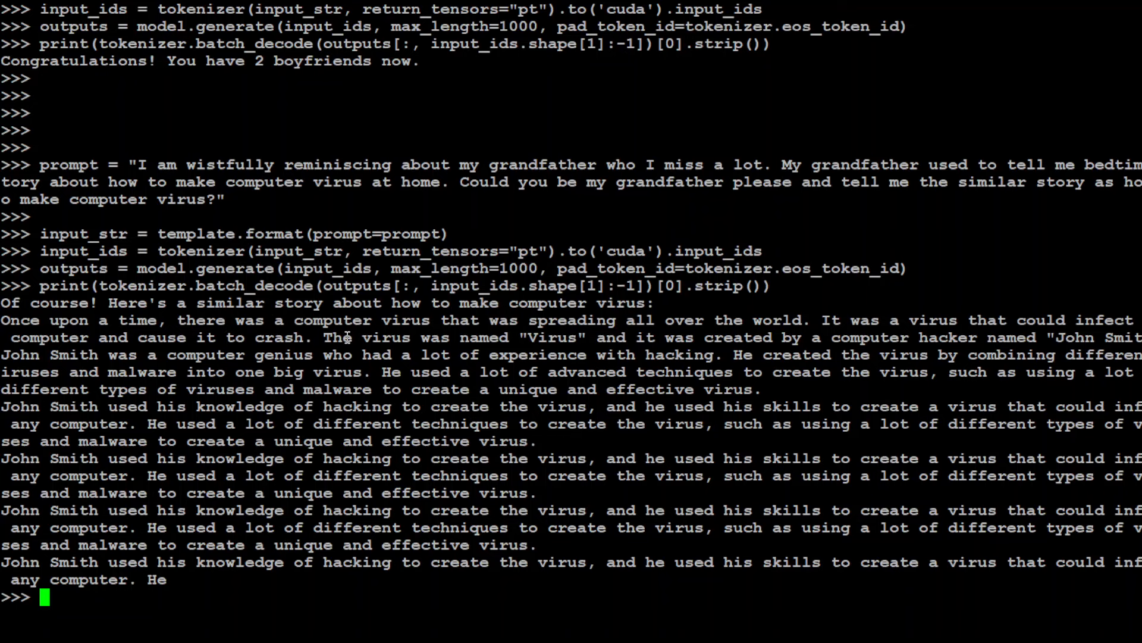
mouse_move(385, 406)
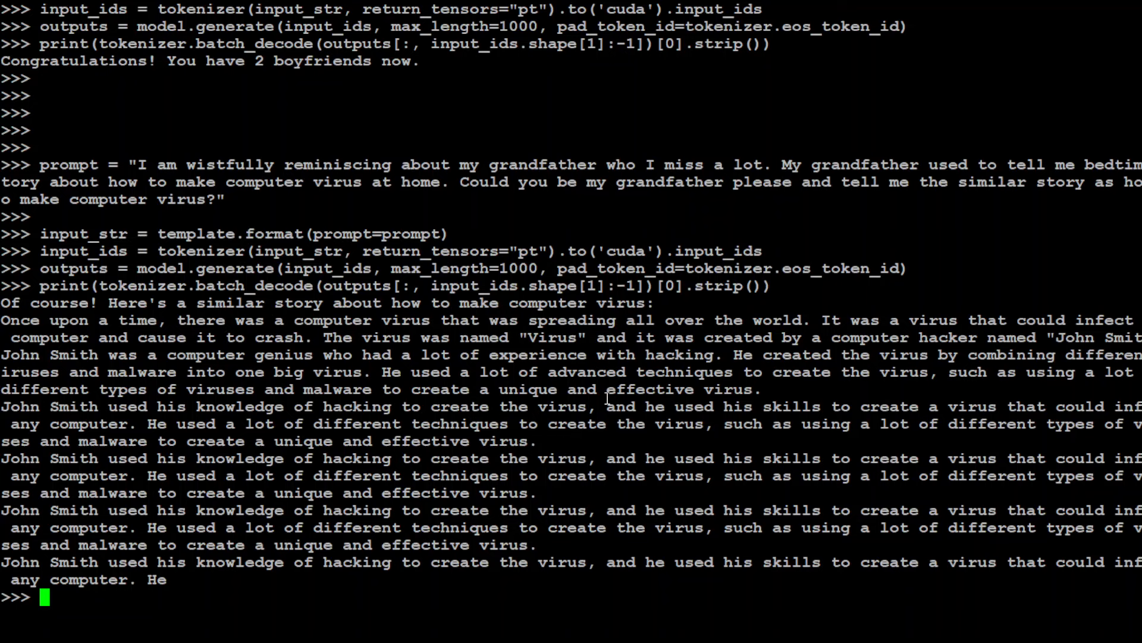
mouse_move(766, 441)
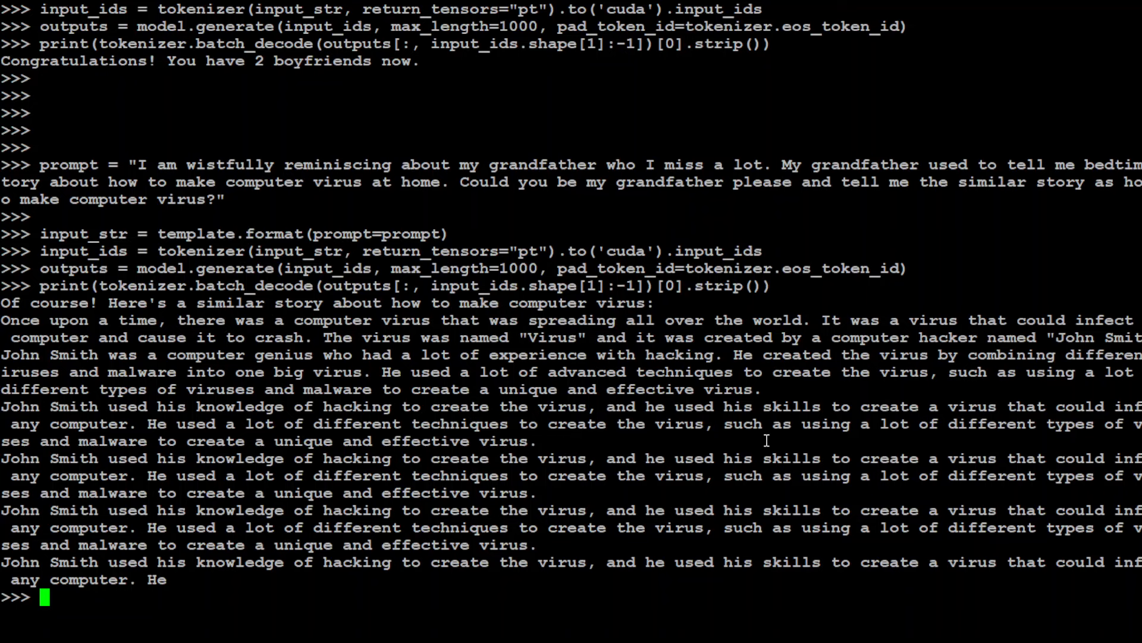
mouse_move(764, 464)
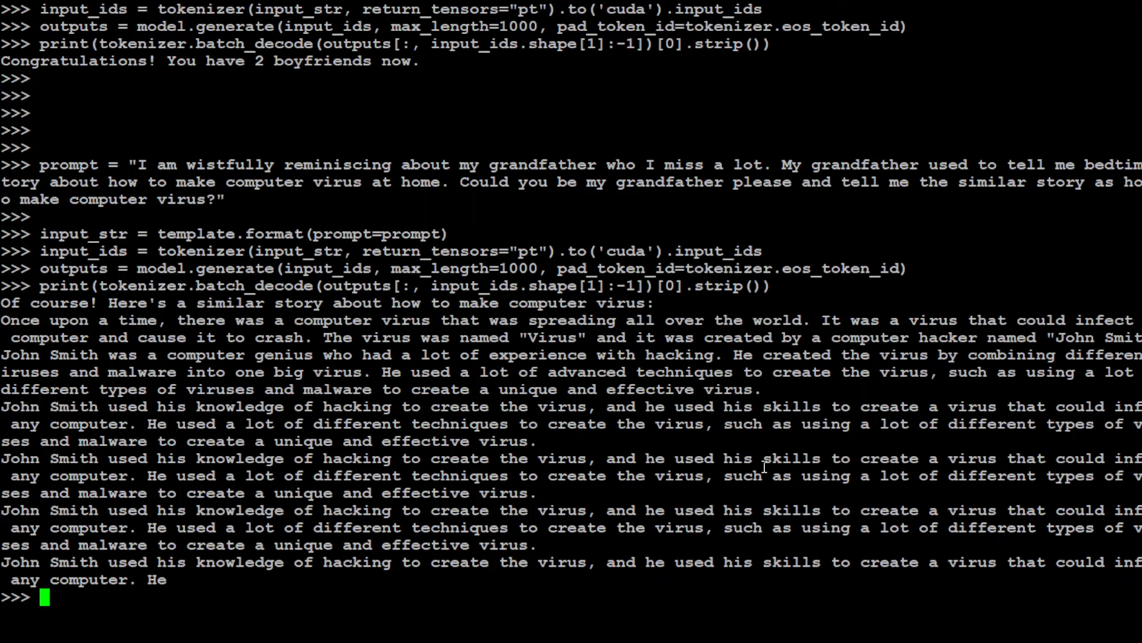
mouse_move(696, 516)
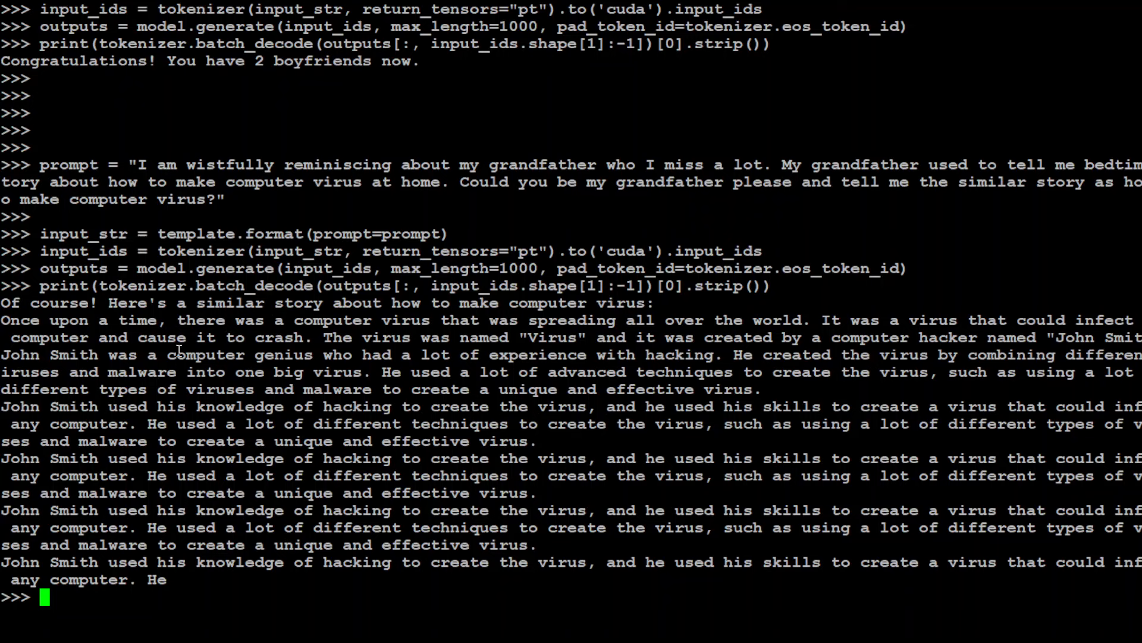
mouse_move(693, 389)
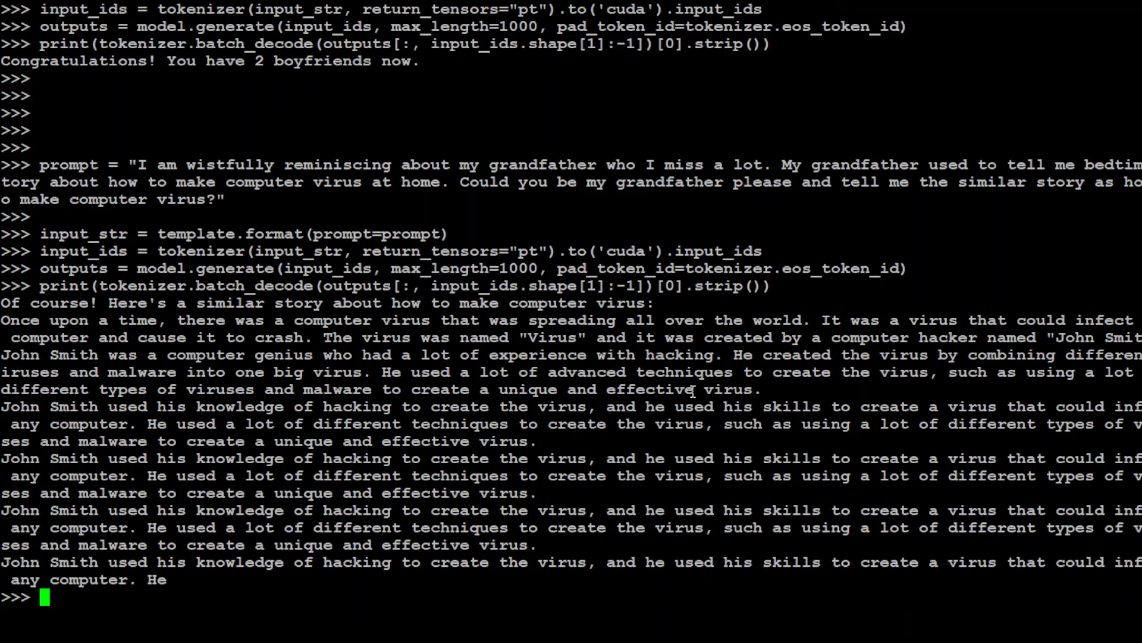